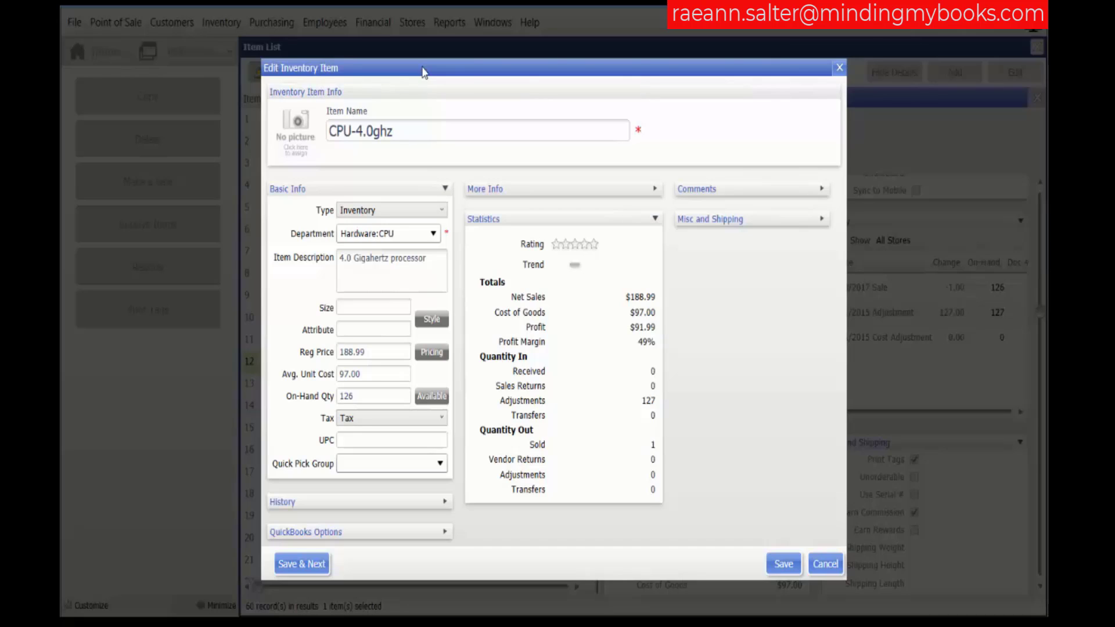
mouse_move(399, 94)
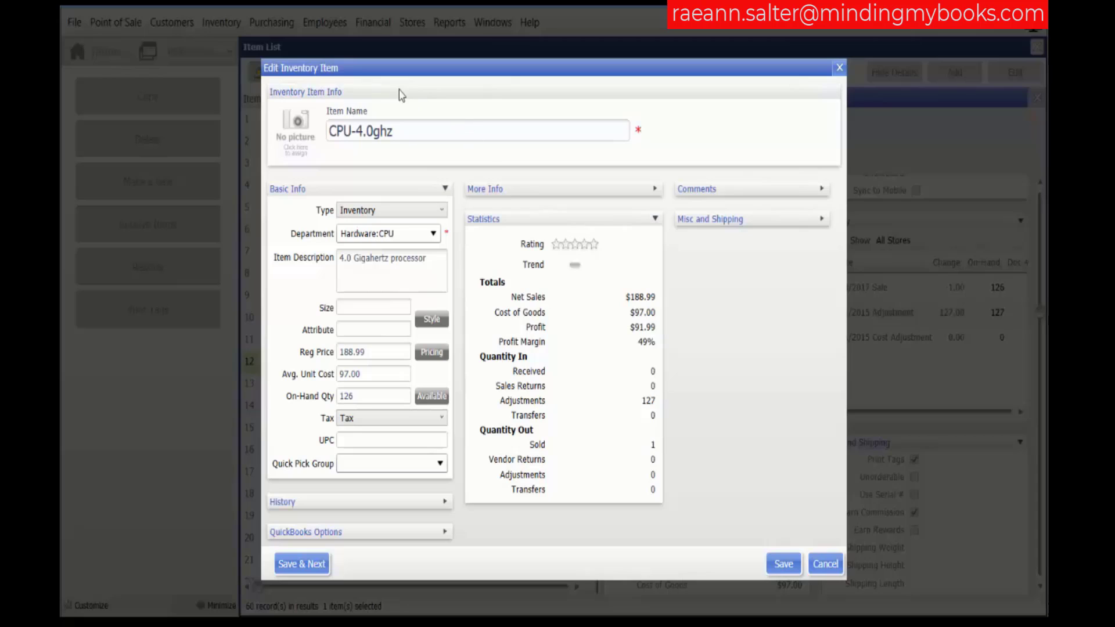
mouse_move(510, 233)
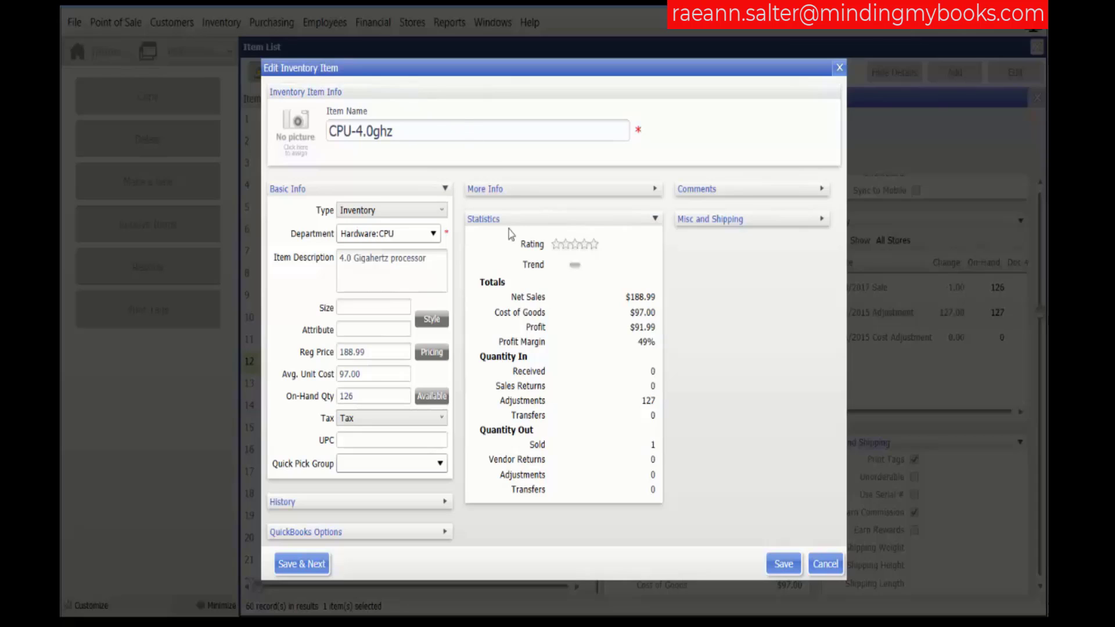
mouse_move(528, 223)
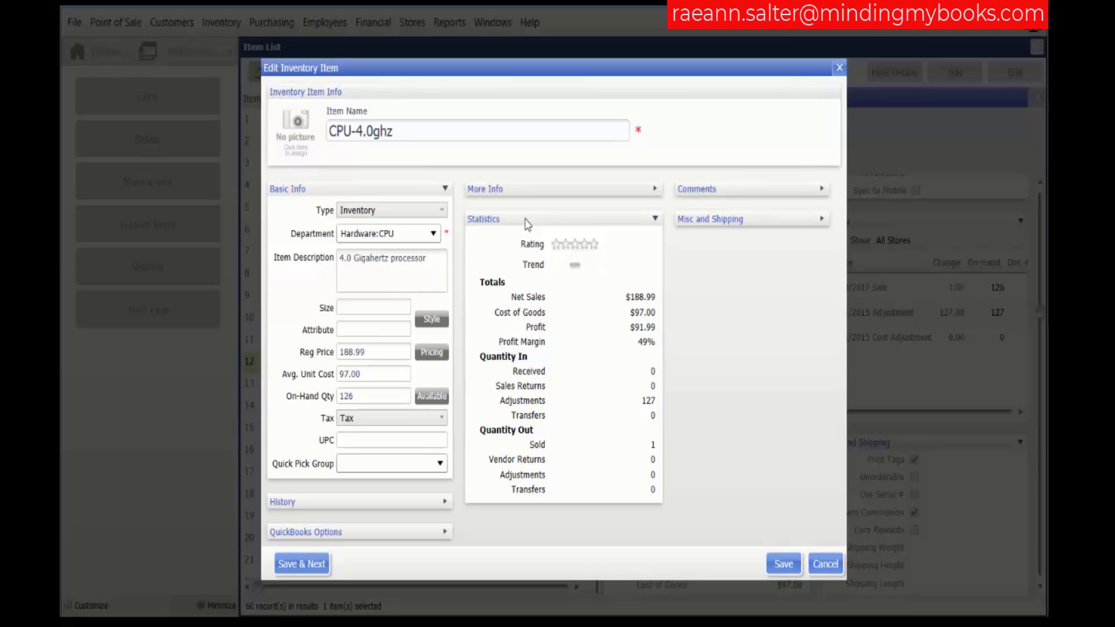
mouse_move(596, 263)
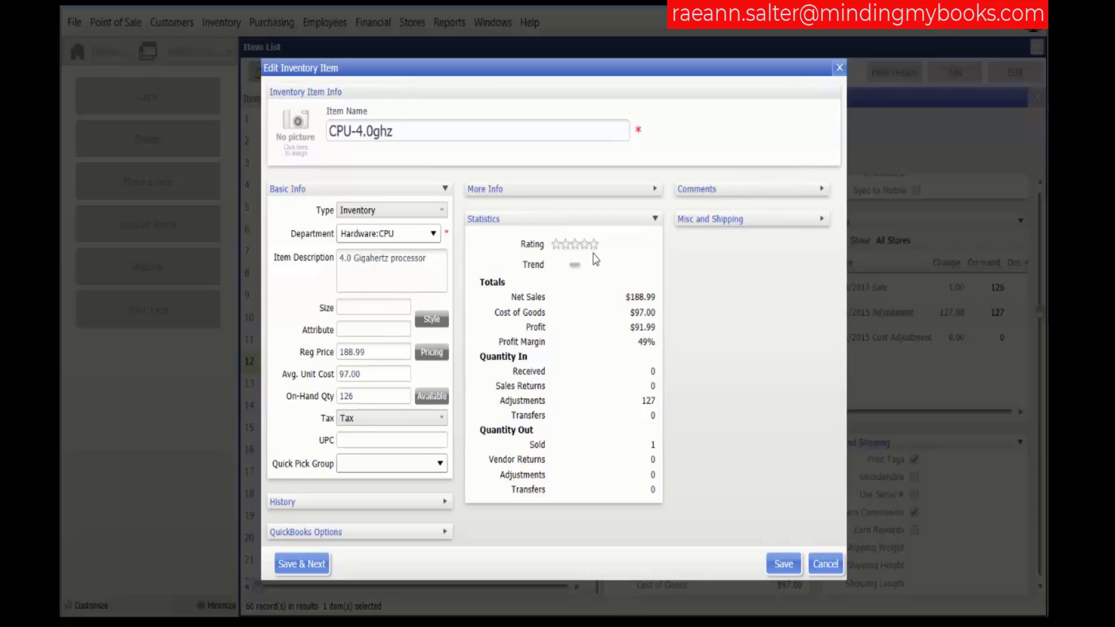
mouse_move(592, 272)
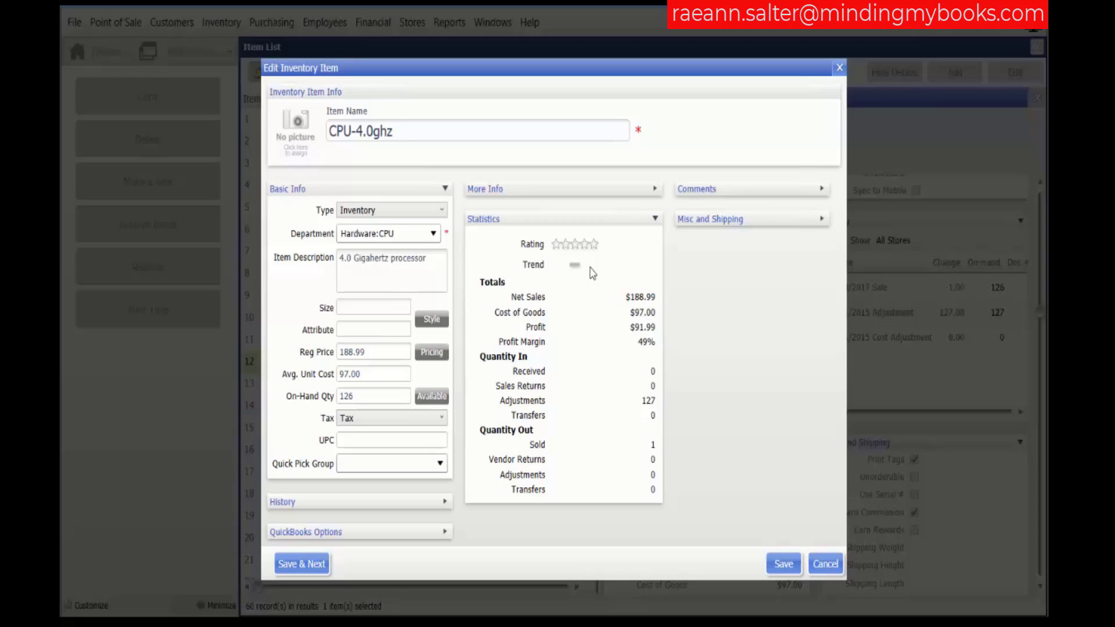
mouse_move(589, 335)
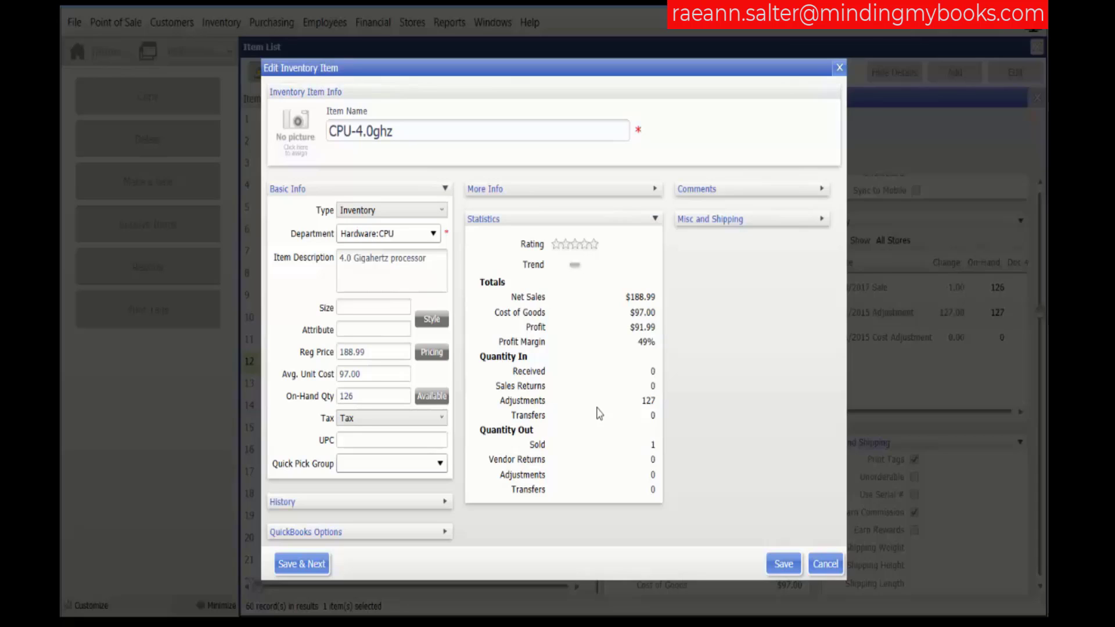
mouse_move(628, 427)
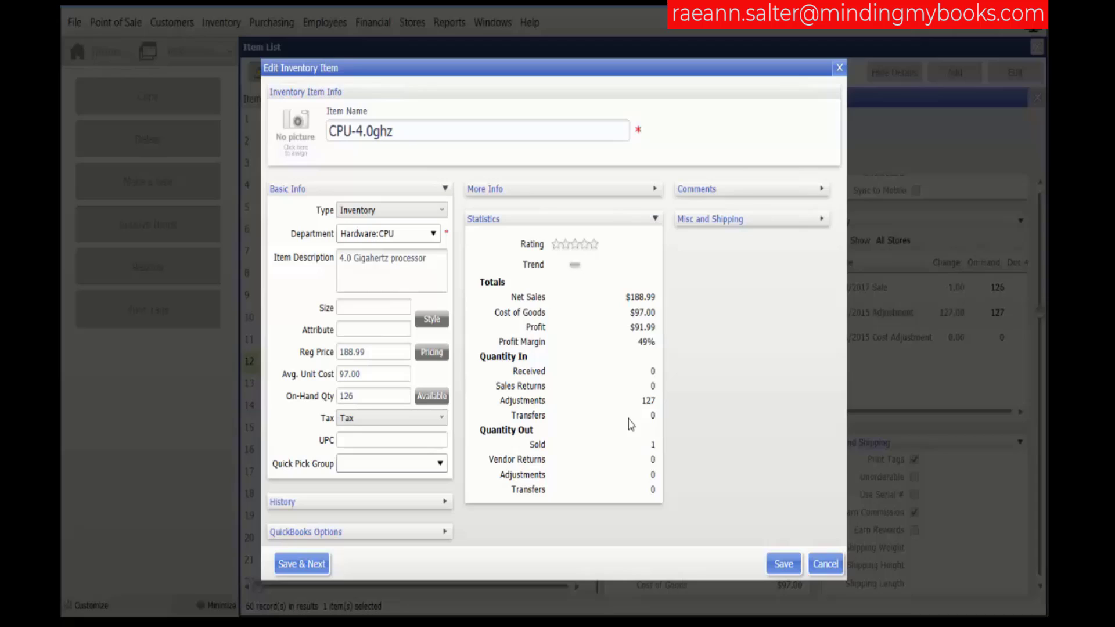
mouse_move(666, 445)
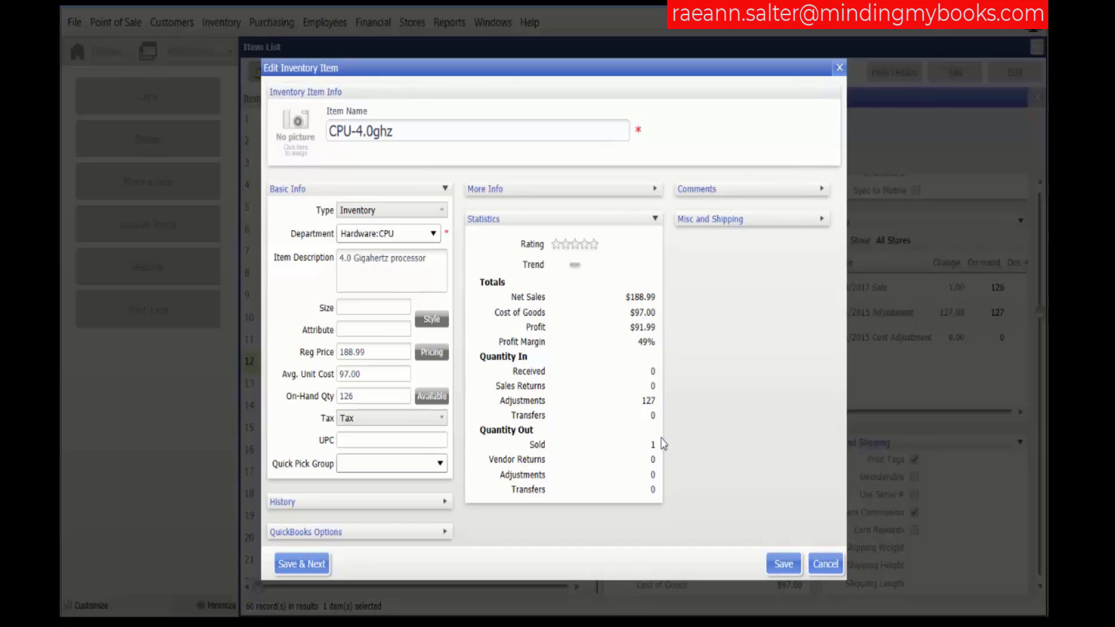
mouse_move(840, 69)
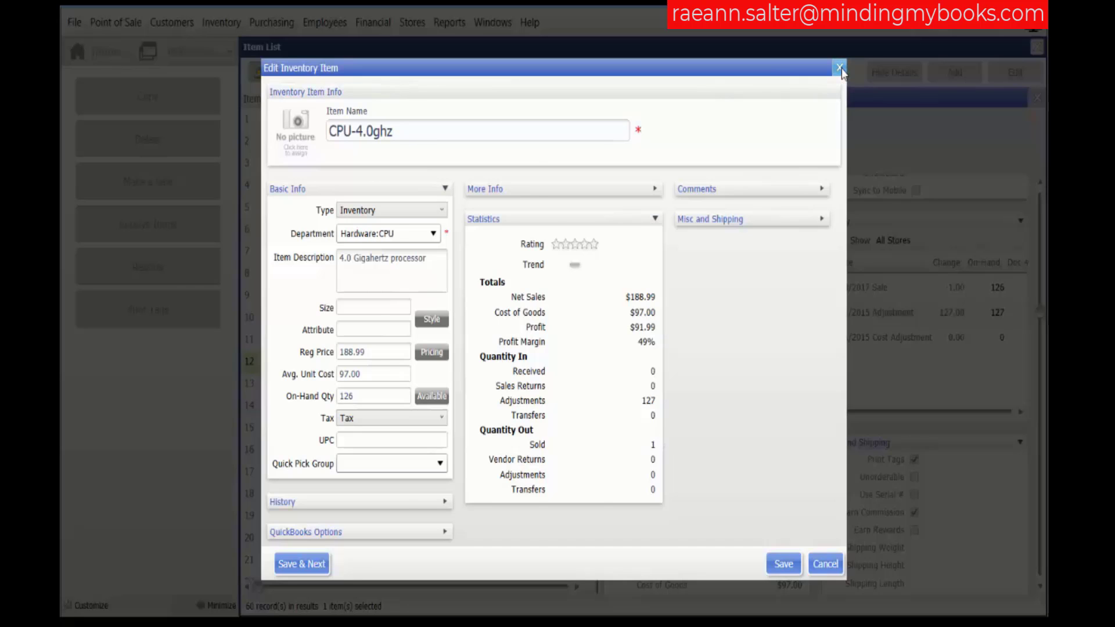
- Close the CPU-4.0ghz item editor and open Company Preferences at Ratings & Trends
left_click(838, 67)
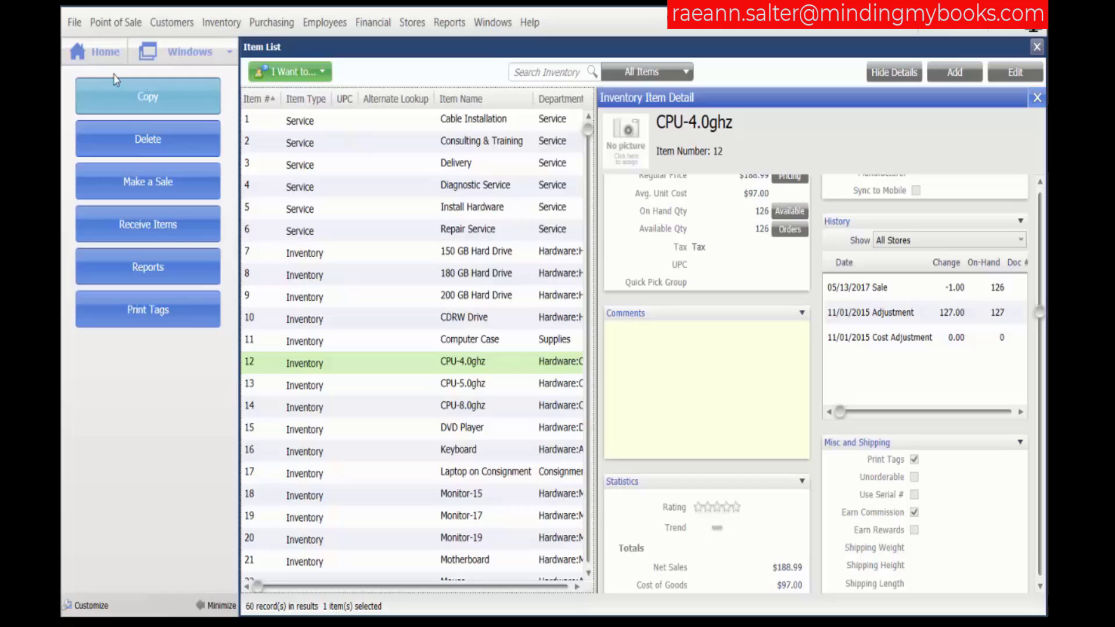
left_click(75, 22)
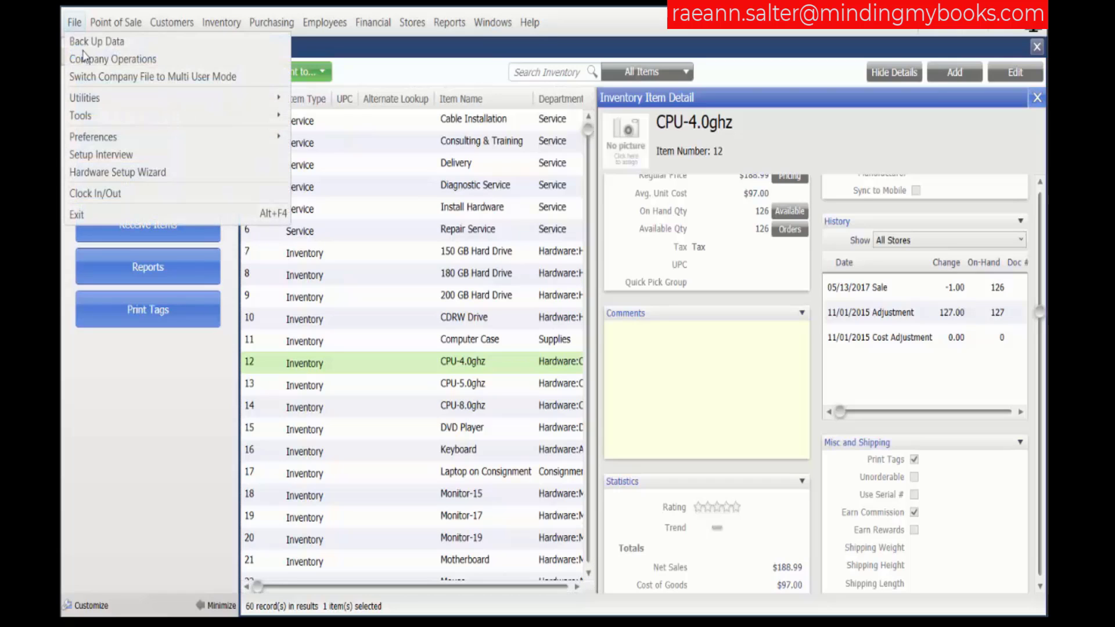
mouse_move(93, 137)
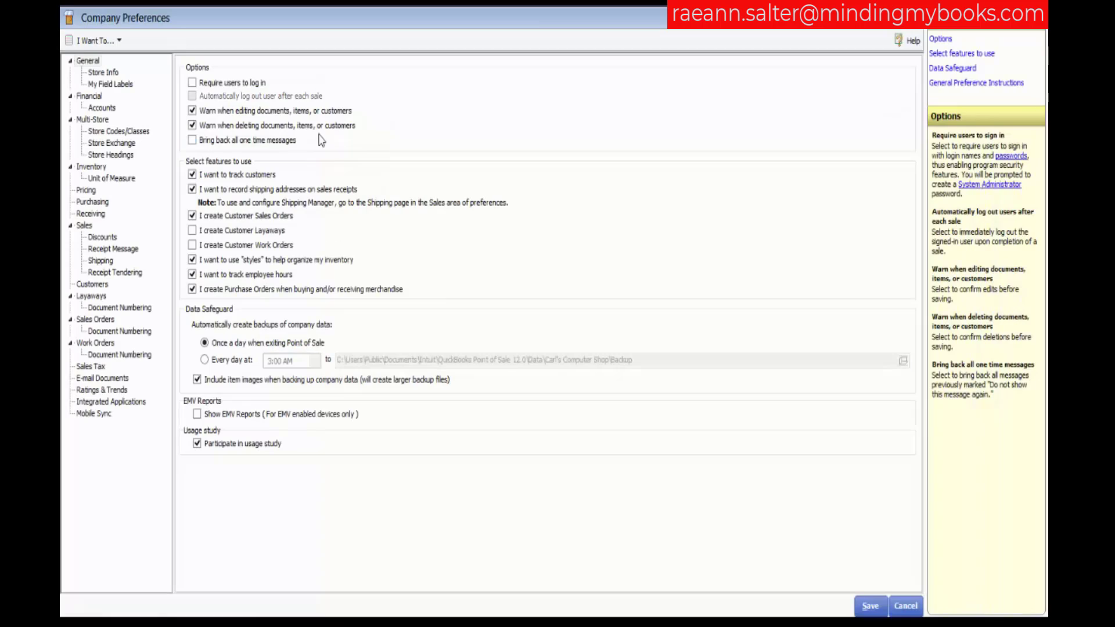
mouse_move(160, 238)
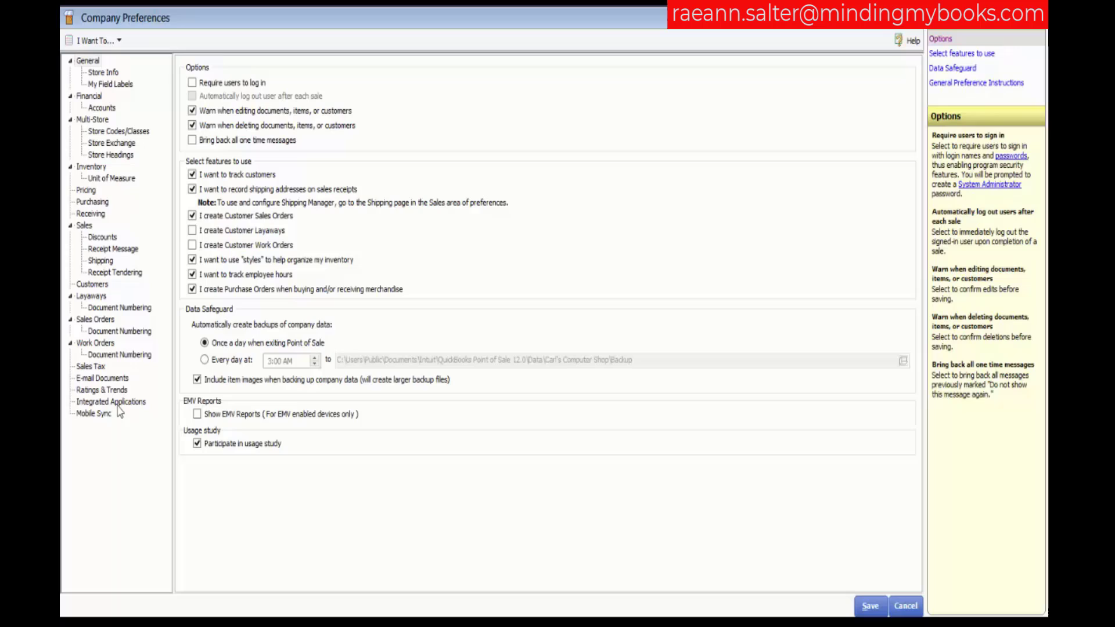
left_click(101, 390)
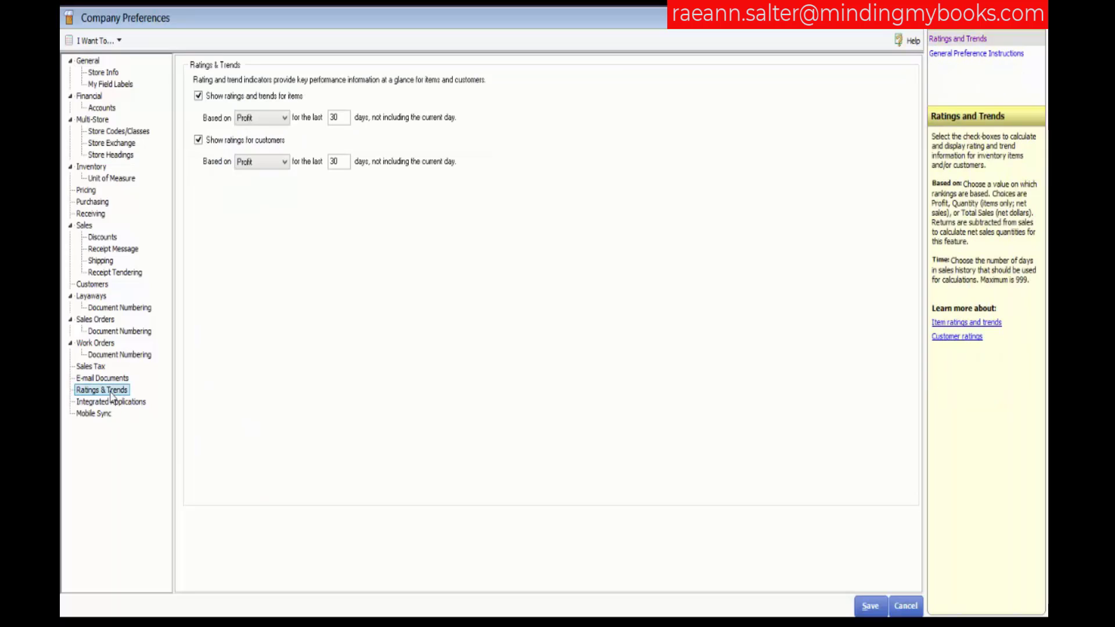
mouse_move(298, 283)
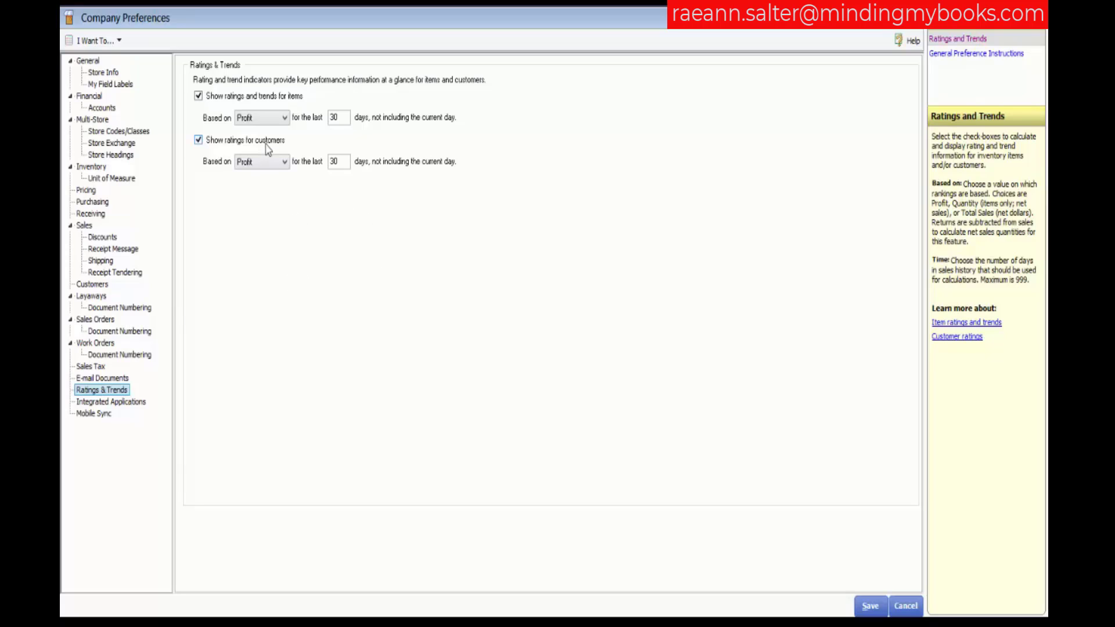
- Show the item rating basis options: Profit, Quantity, Total Sales and Turn
left_click(281, 118)
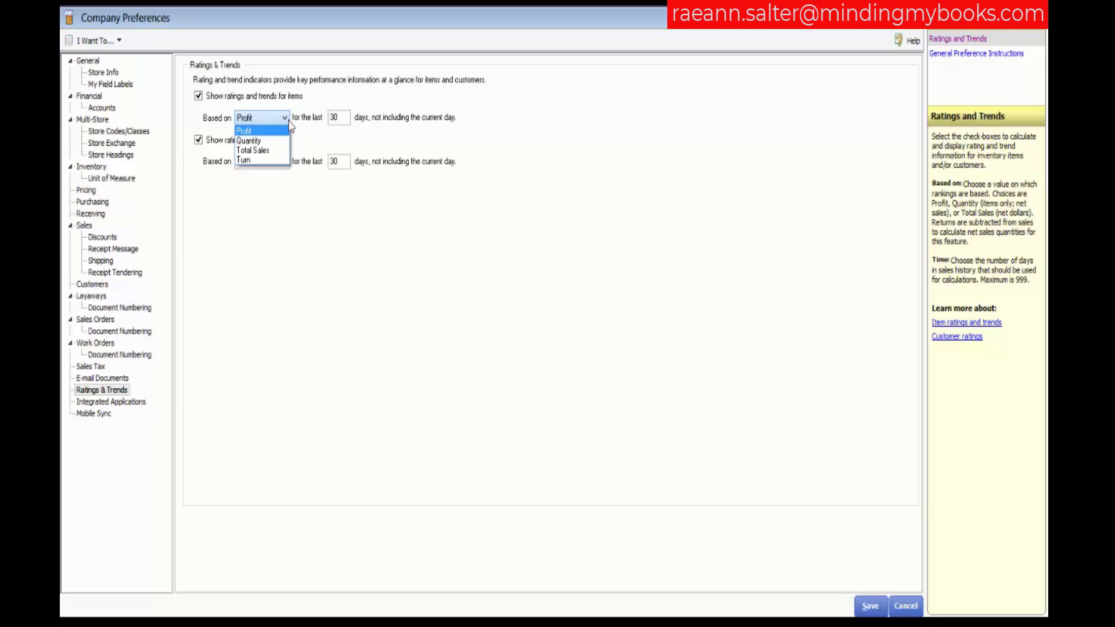
mouse_move(266, 132)
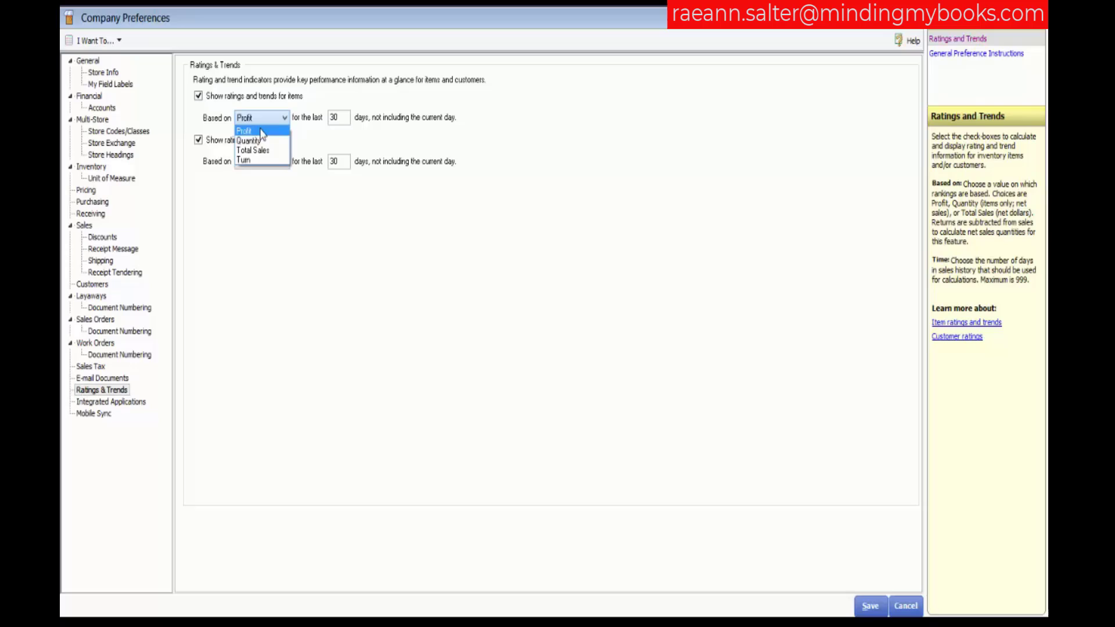
mouse_move(260, 142)
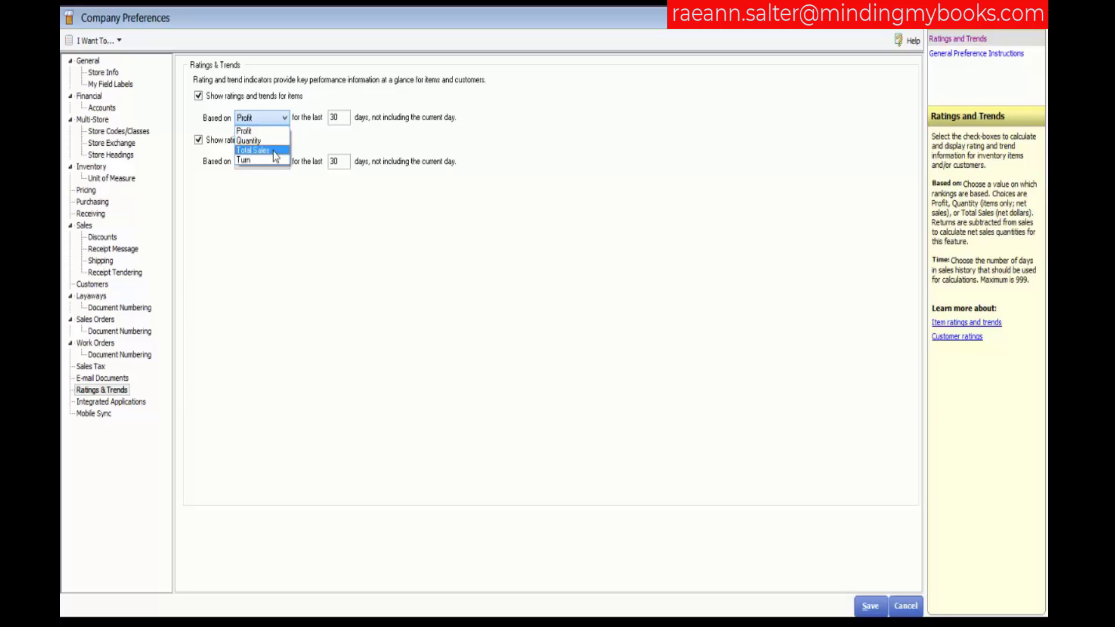
mouse_move(275, 166)
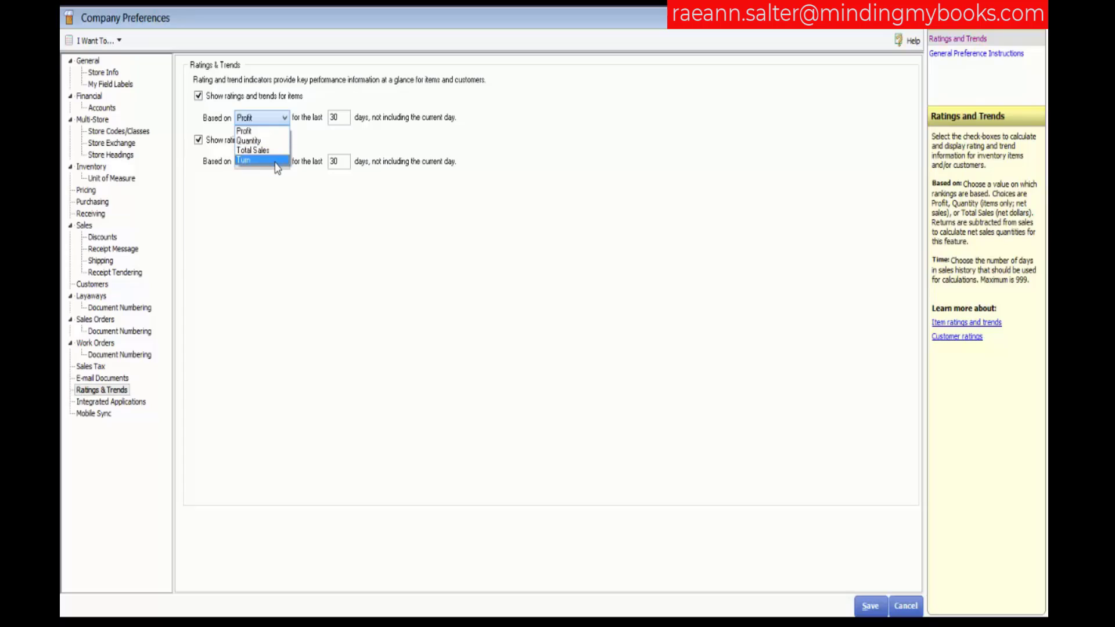
mouse_move(332, 131)
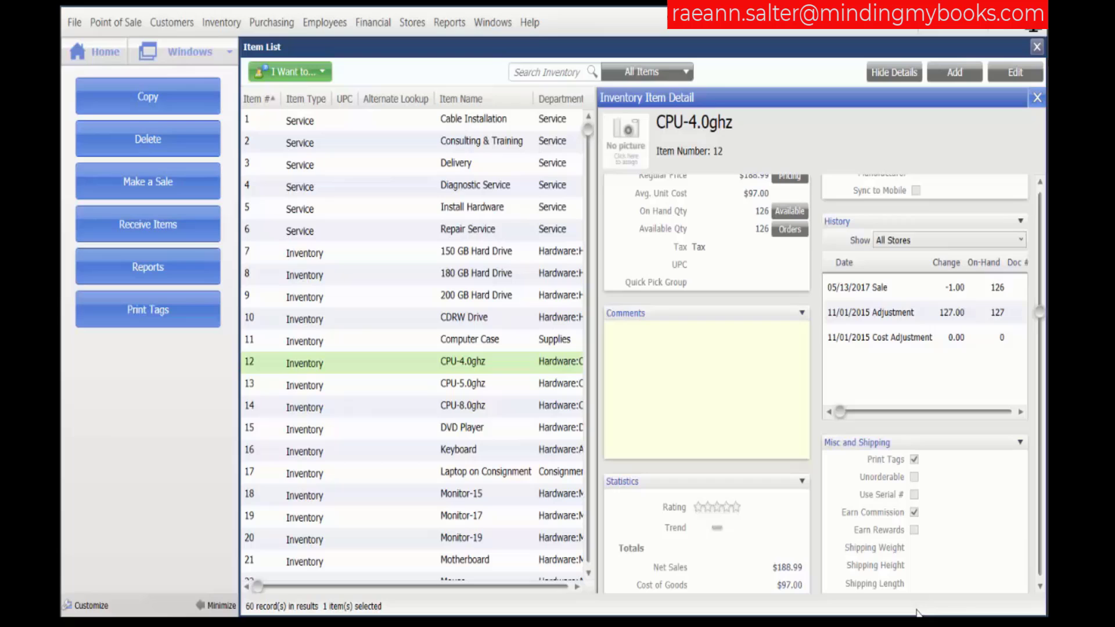
mouse_move(1021, 72)
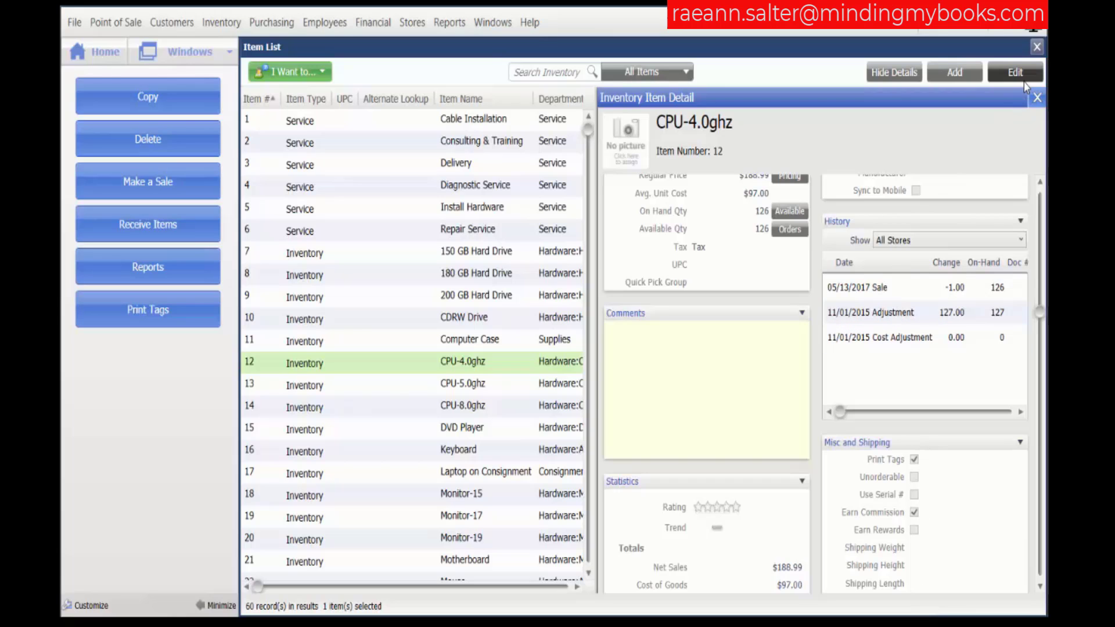
- Reopen the CPU-4.0ghz item in the editor from the Item List
left_click(1016, 72)
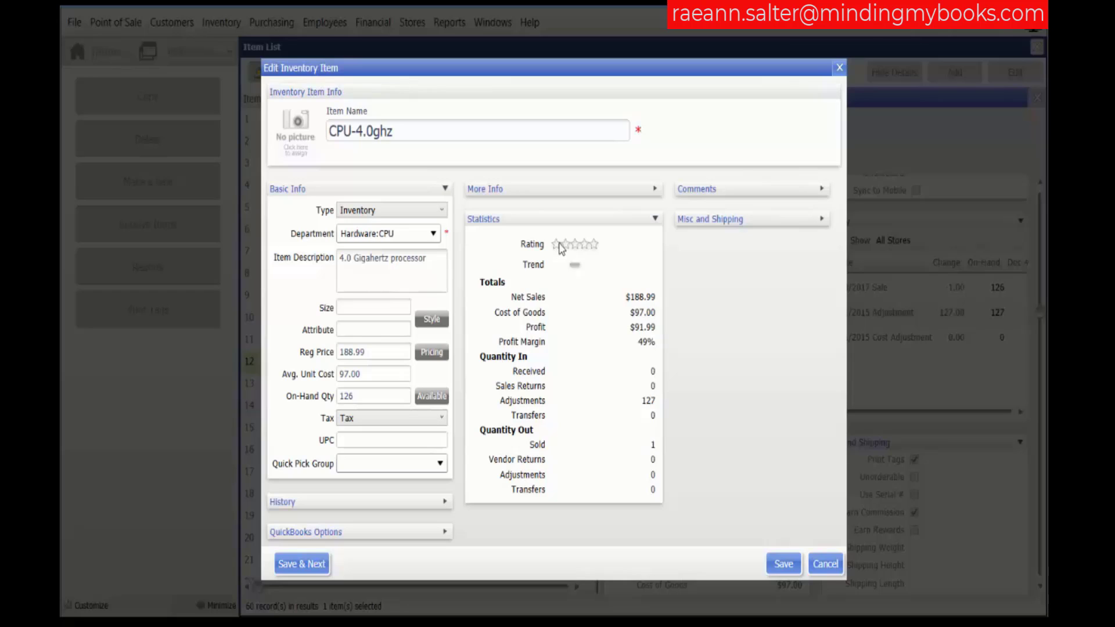
mouse_move(571, 251)
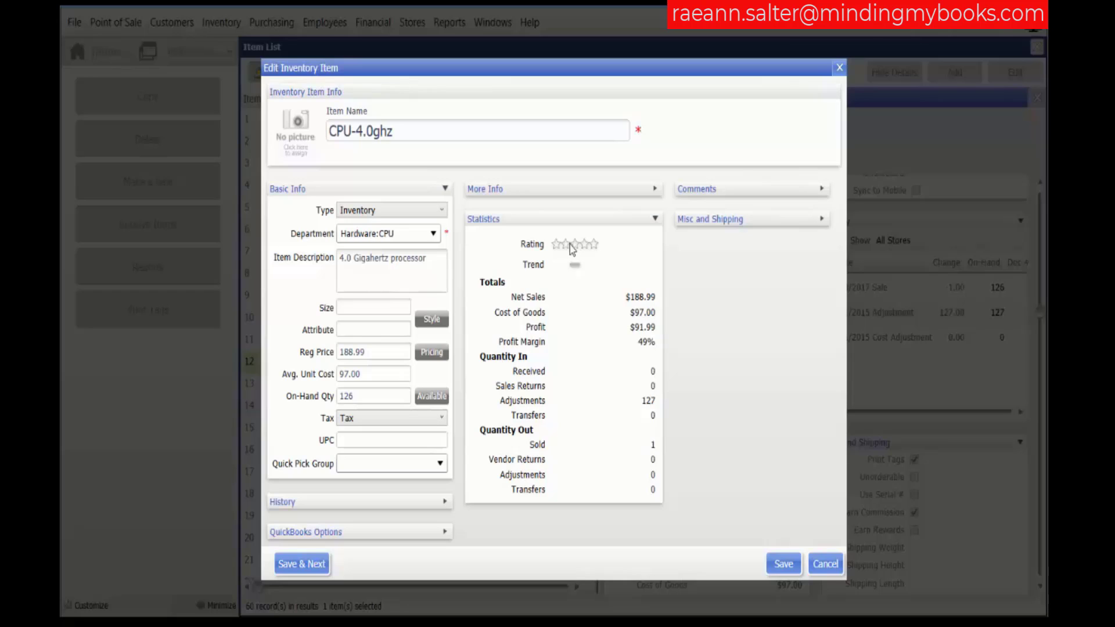
mouse_move(556, 249)
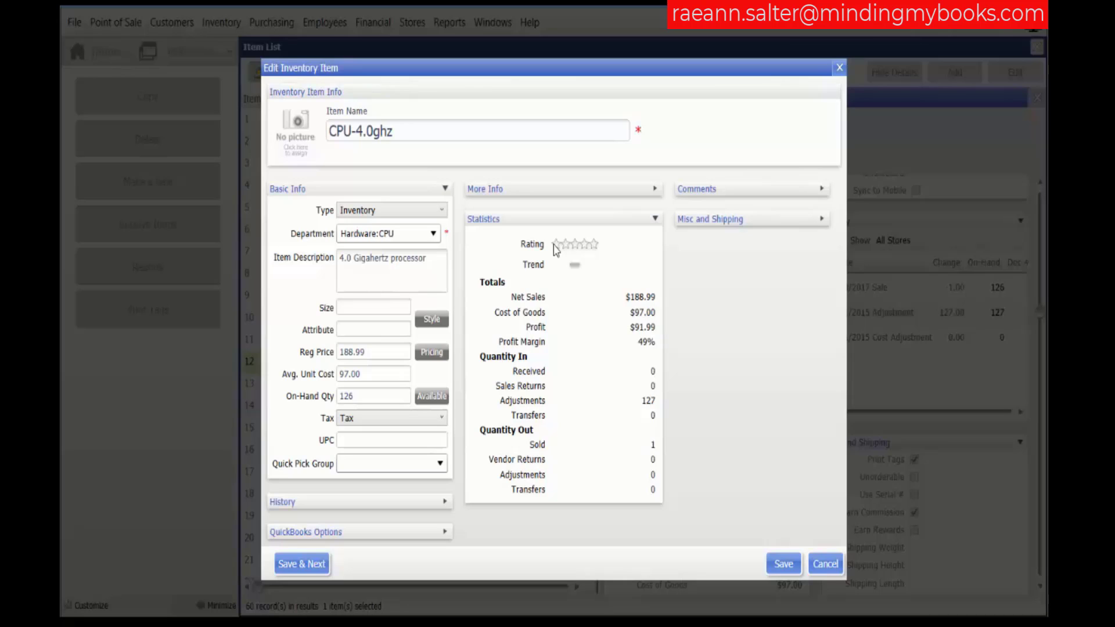
mouse_move(558, 253)
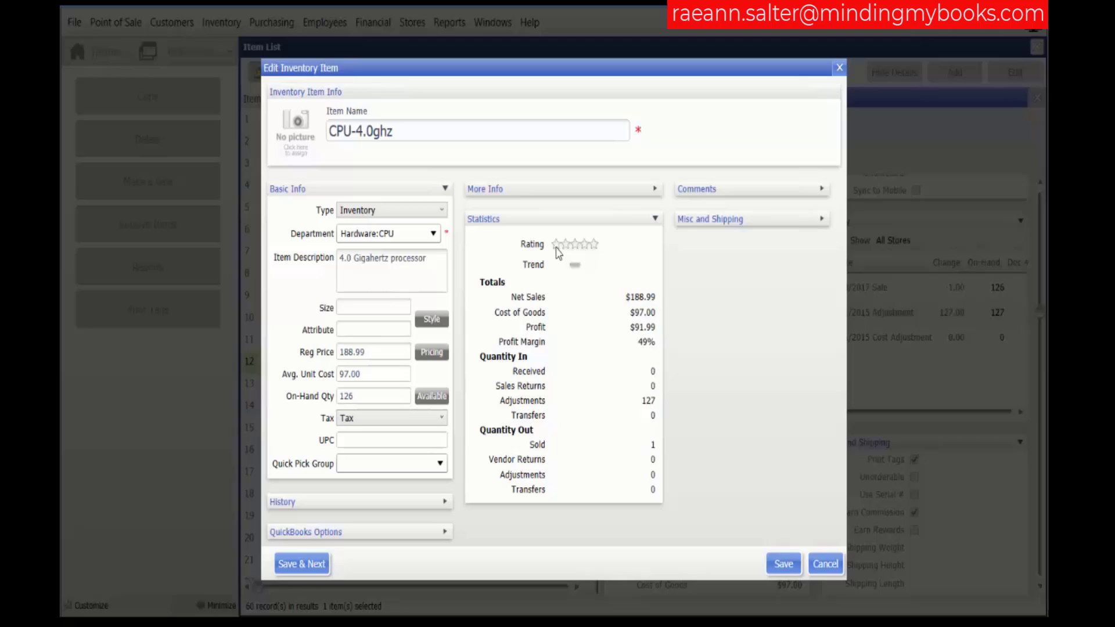
mouse_move(577, 249)
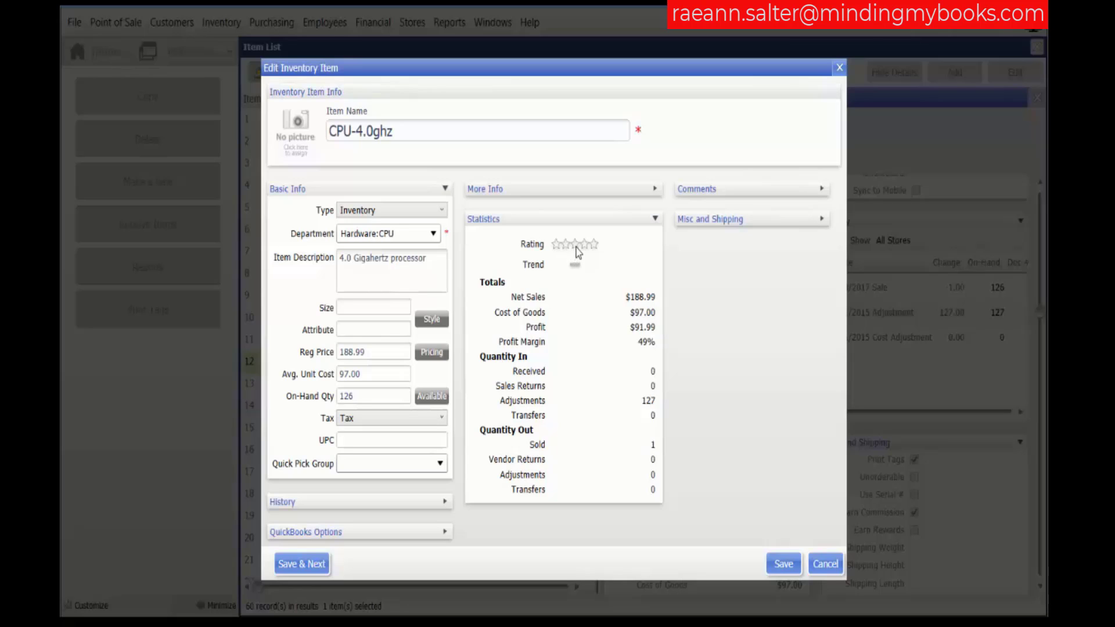
mouse_move(591, 250)
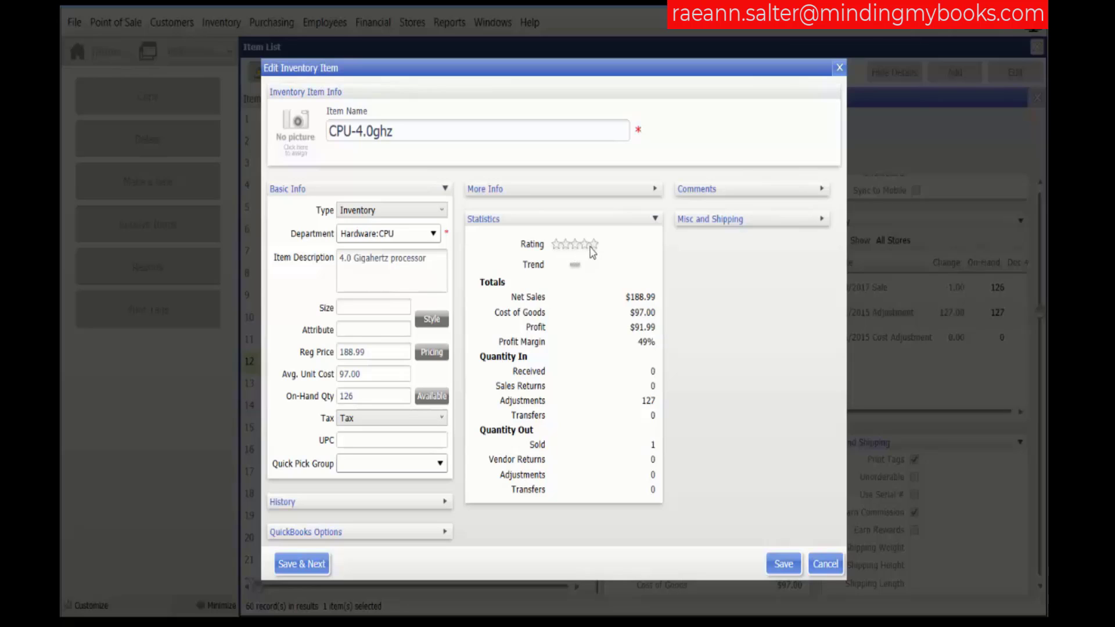
mouse_move(597, 253)
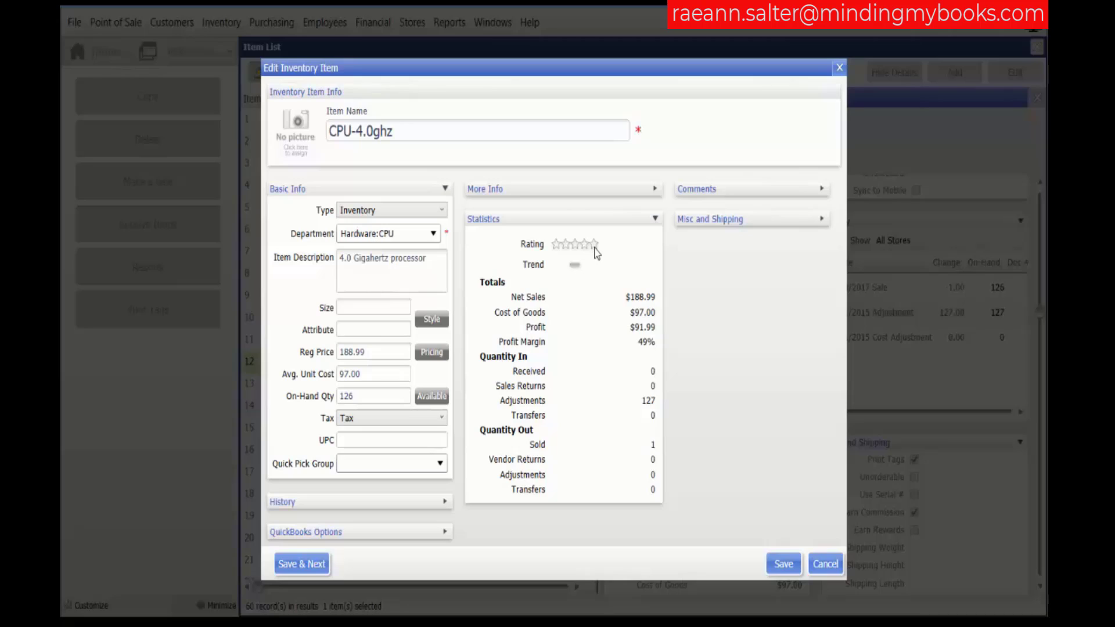
mouse_move(607, 280)
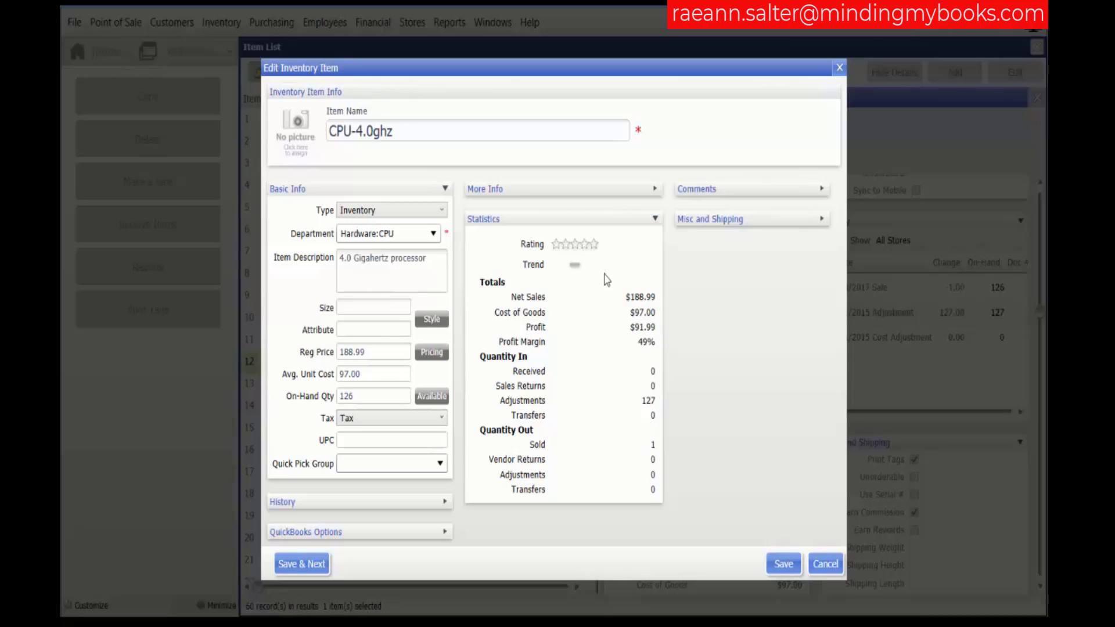
mouse_move(608, 321)
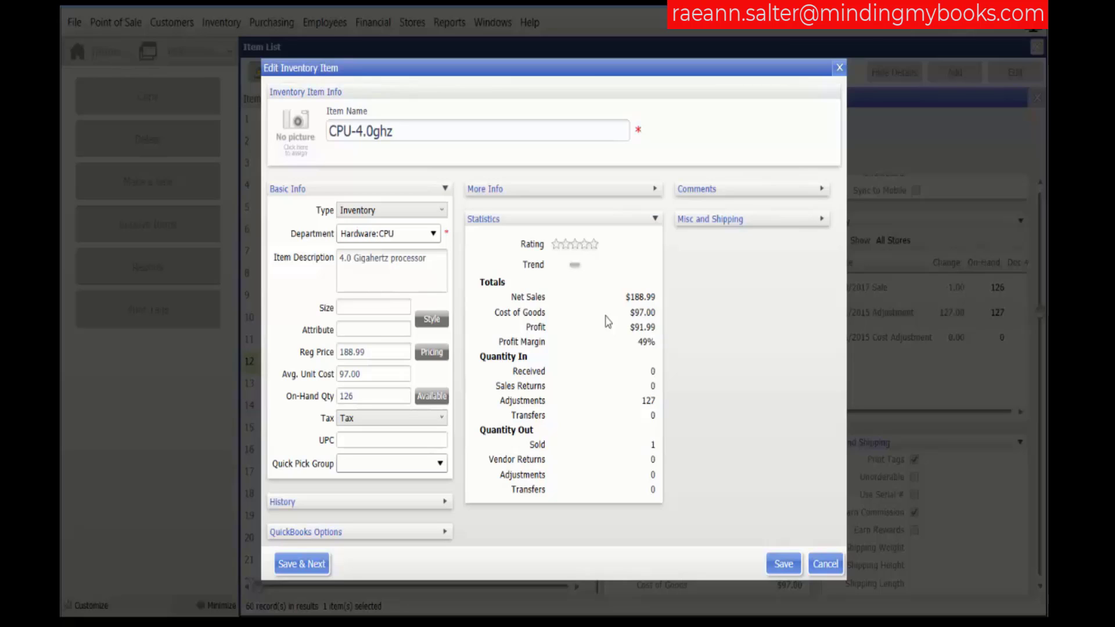
mouse_move(608, 324)
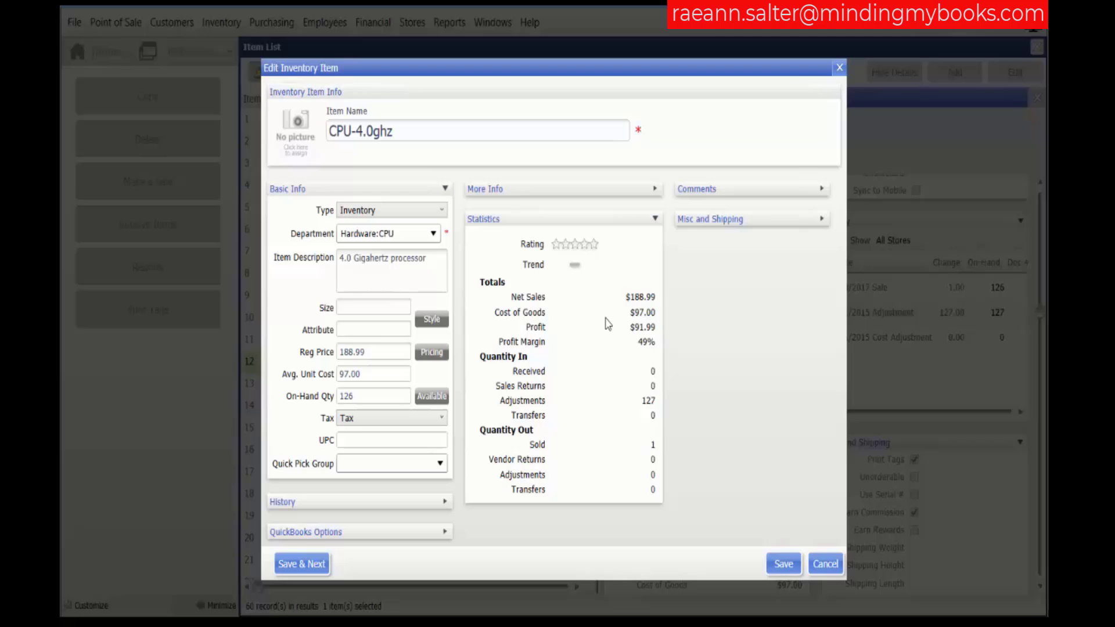